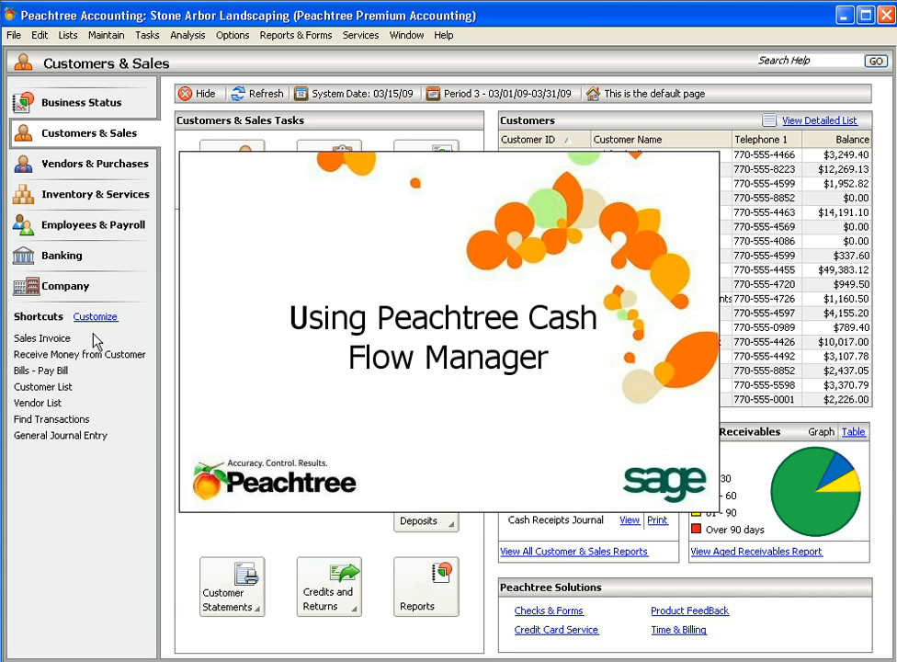
- Show the Analysis menu's list of analysis tools
{"action": "left_click", "coordinate": [186, 36]}
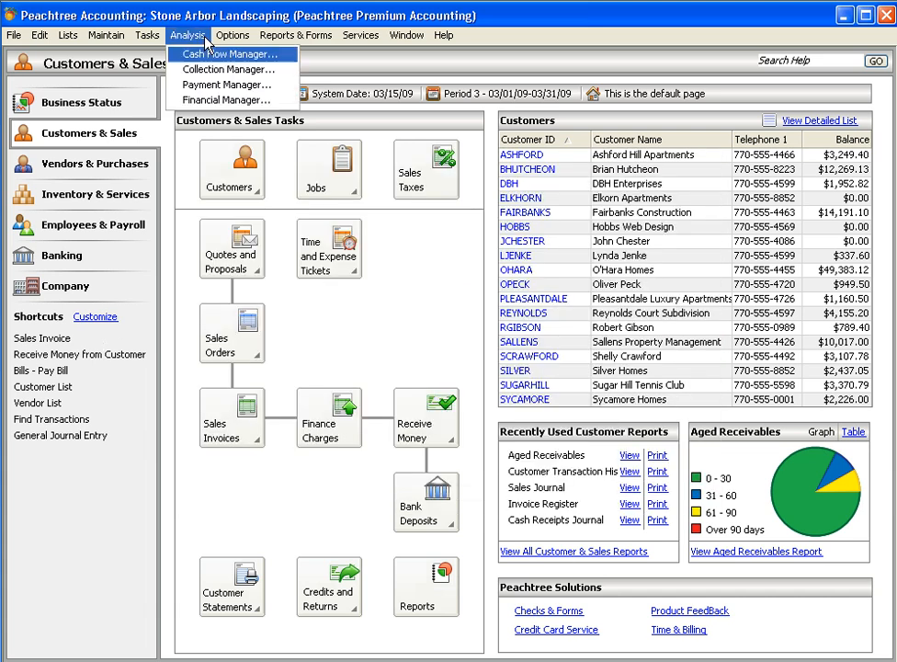
{"action": "mouse_move", "coordinate": [238, 63]}
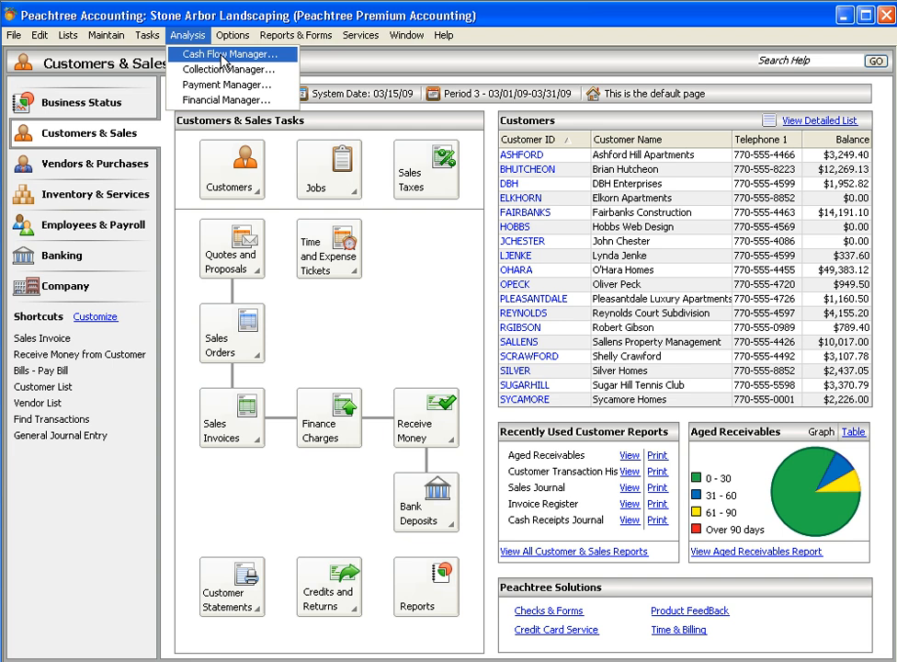
- Launch the Cash Flow Manager and view its Expected Incoming Cash transactions
{"action": "left_click", "coordinate": [228, 53]}
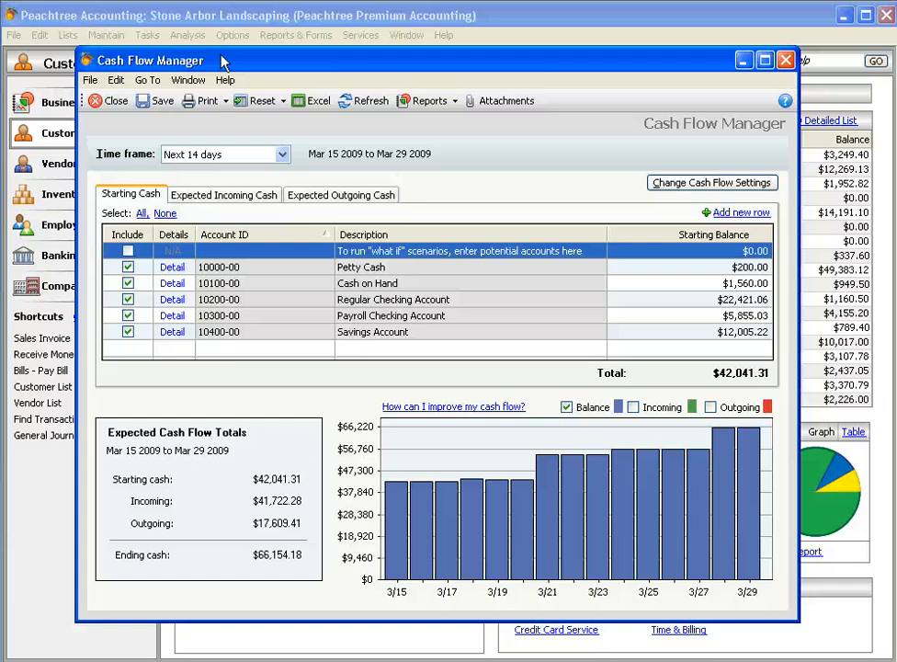
{"action": "mouse_move", "coordinate": [156, 201]}
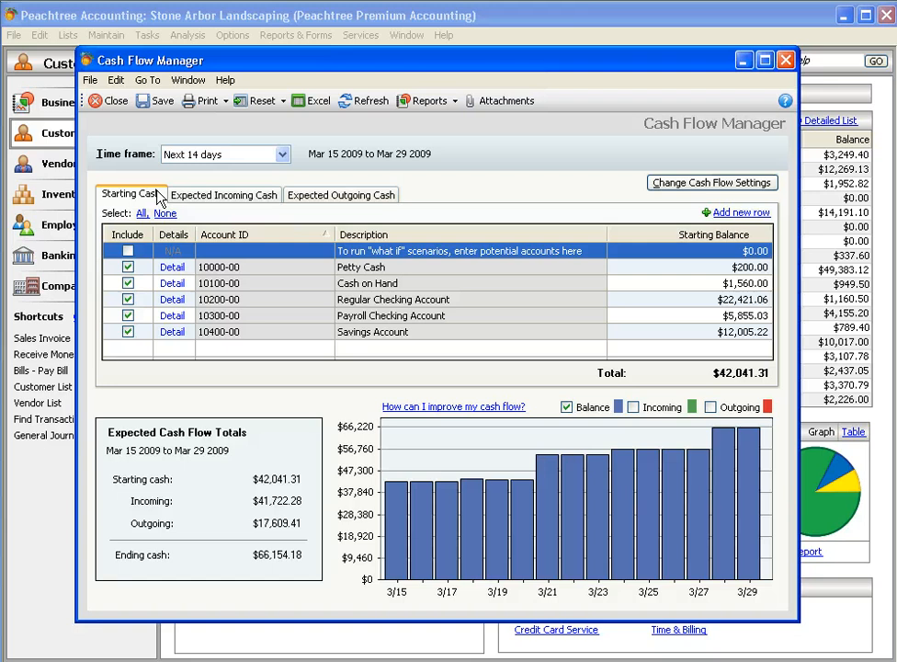
{"action": "left_click", "coordinate": [223, 194]}
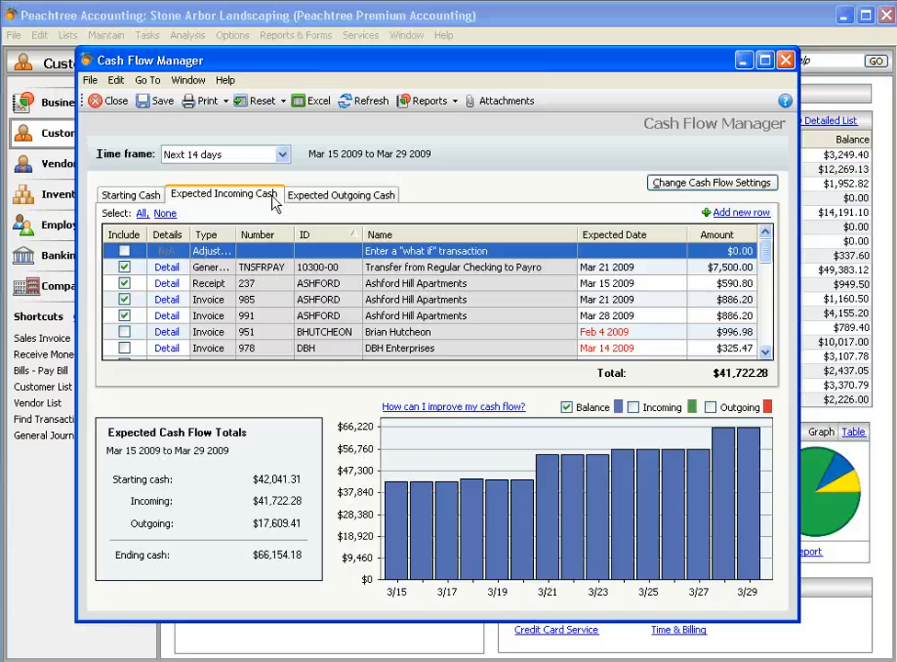
- View the Expected Outgoing Cash payments, totaling $17,609.41 for 14 days
{"action": "left_click", "coordinate": [342, 194]}
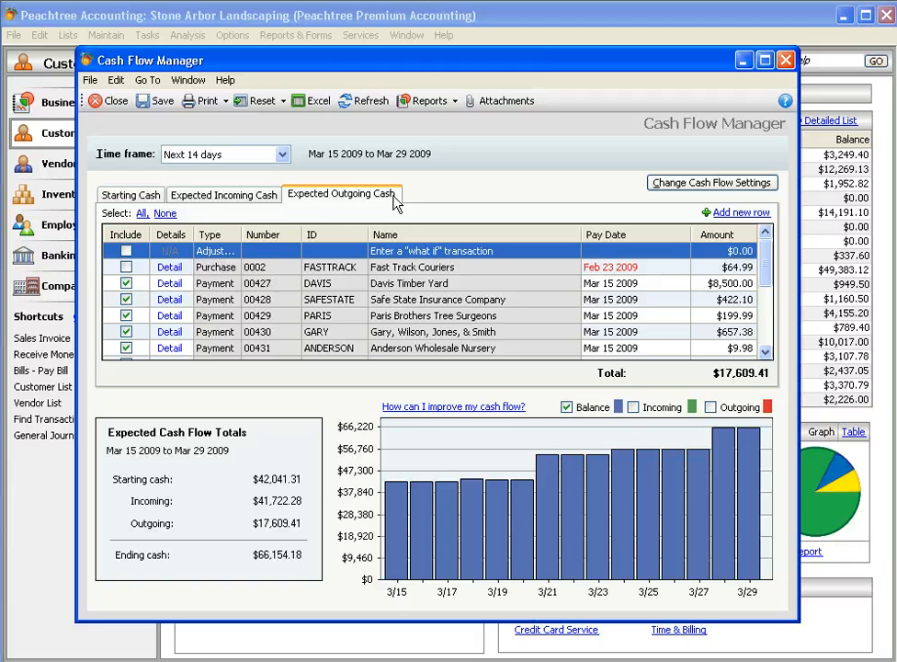
{"action": "mouse_move", "coordinate": [564, 254]}
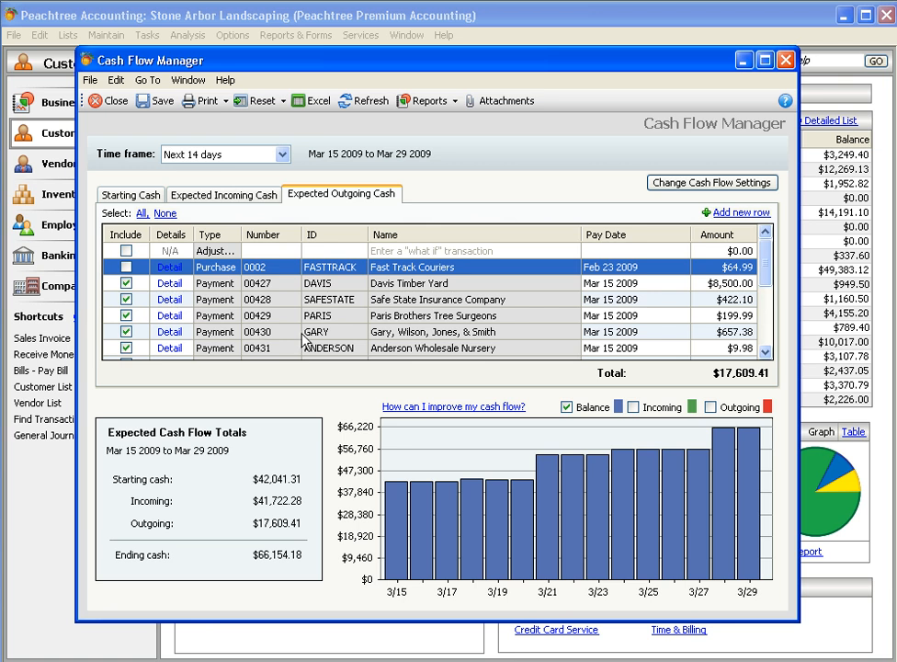
{"action": "mouse_move", "coordinate": [755, 332]}
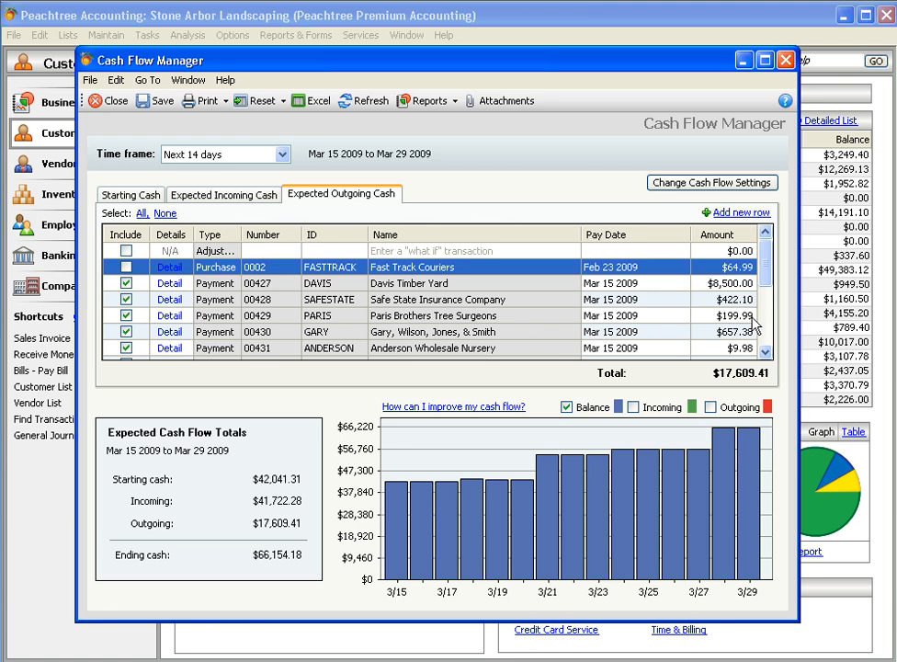
- Change the Paris Brothers Tree Surgeons payment amount from $199.99 to 250.00
{"action": "left_click", "coordinate": [731, 316]}
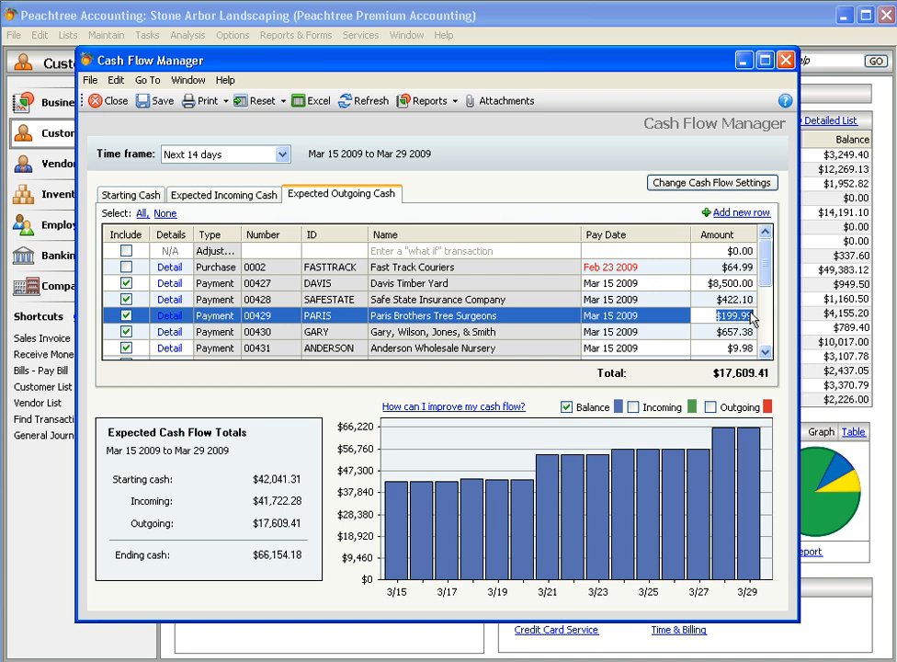
{"action": "type", "text": "250.00"}
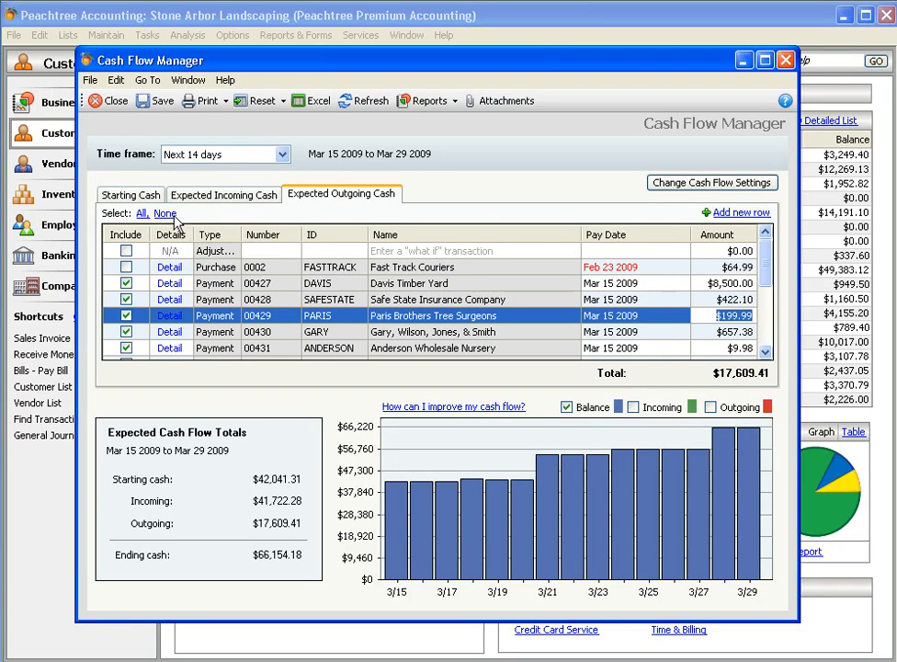
- Return to Starting Cash balances ($42,041.31) with the time frame kept at Next 14 days
{"action": "left_click", "coordinate": [131, 194]}
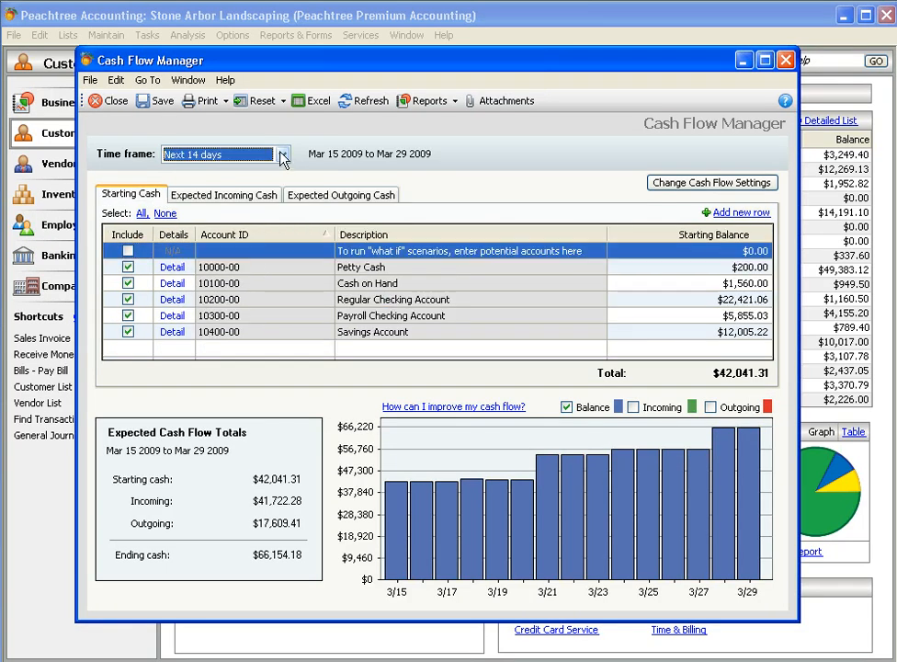
{"action": "left_click", "coordinate": [283, 154]}
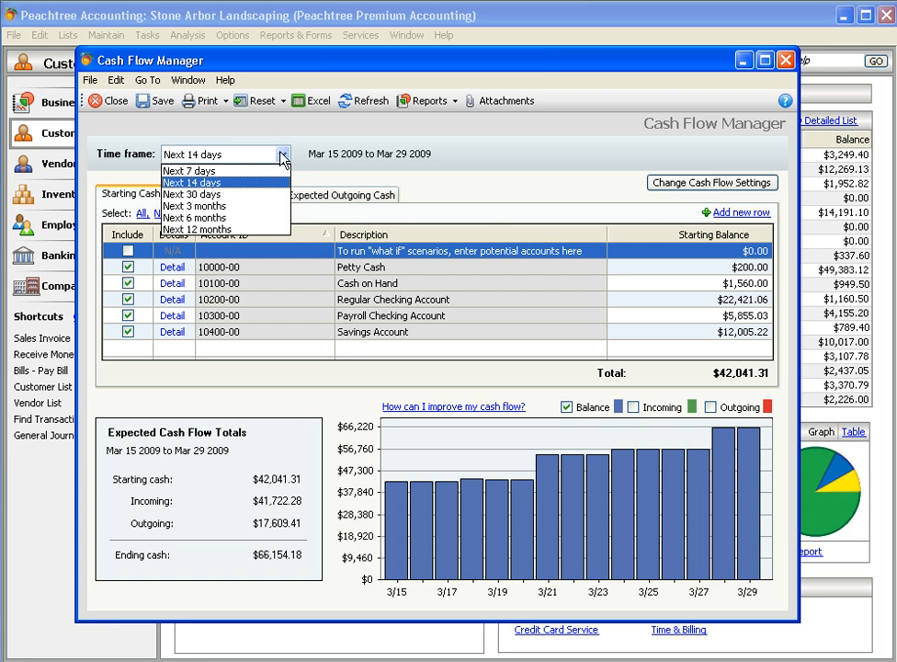
{"action": "left_click", "coordinate": [211, 182]}
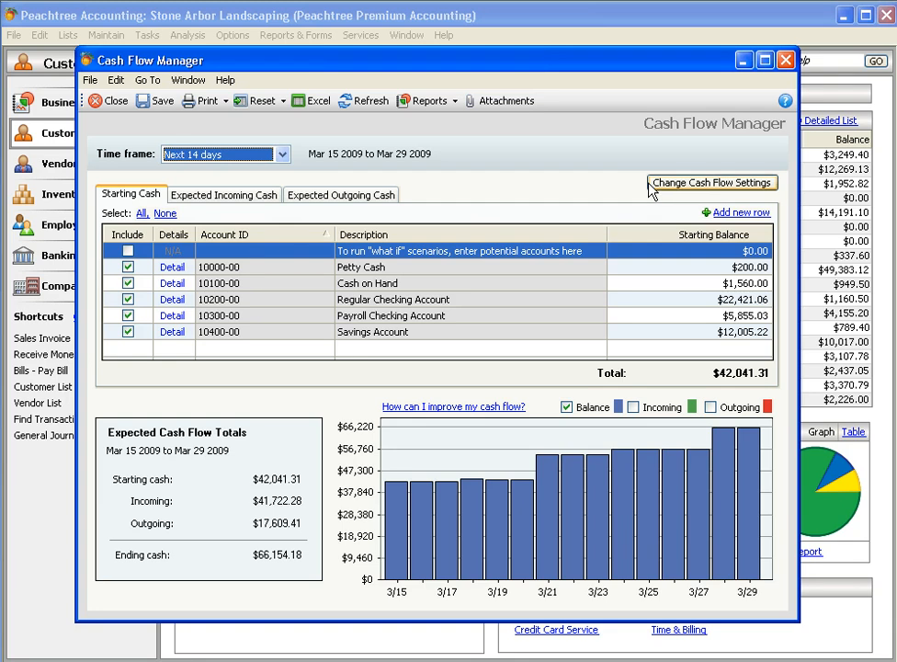
{"action": "mouse_move", "coordinate": [611, 426]}
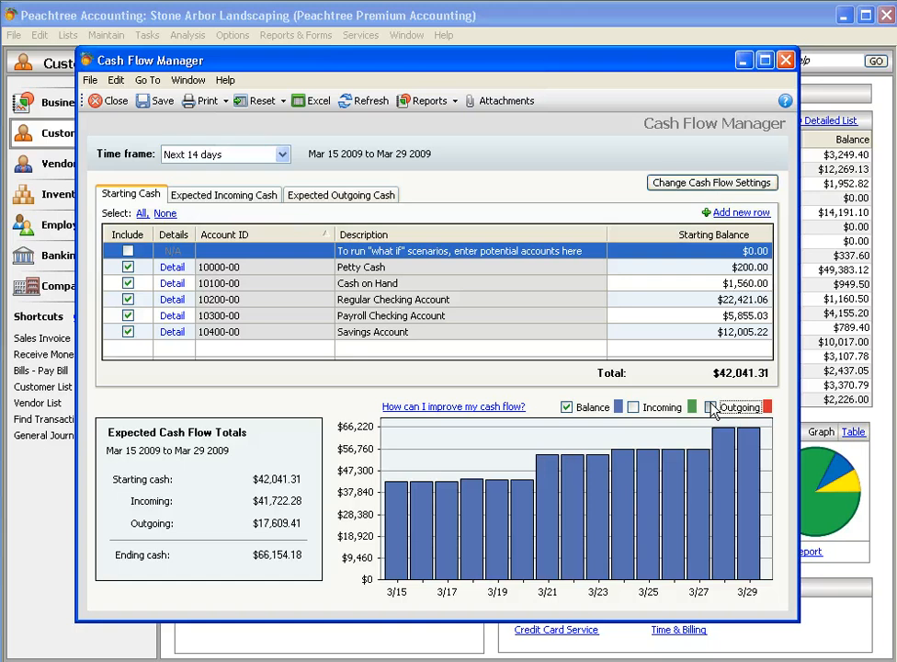
{"action": "left_click", "coordinate": [704, 407]}
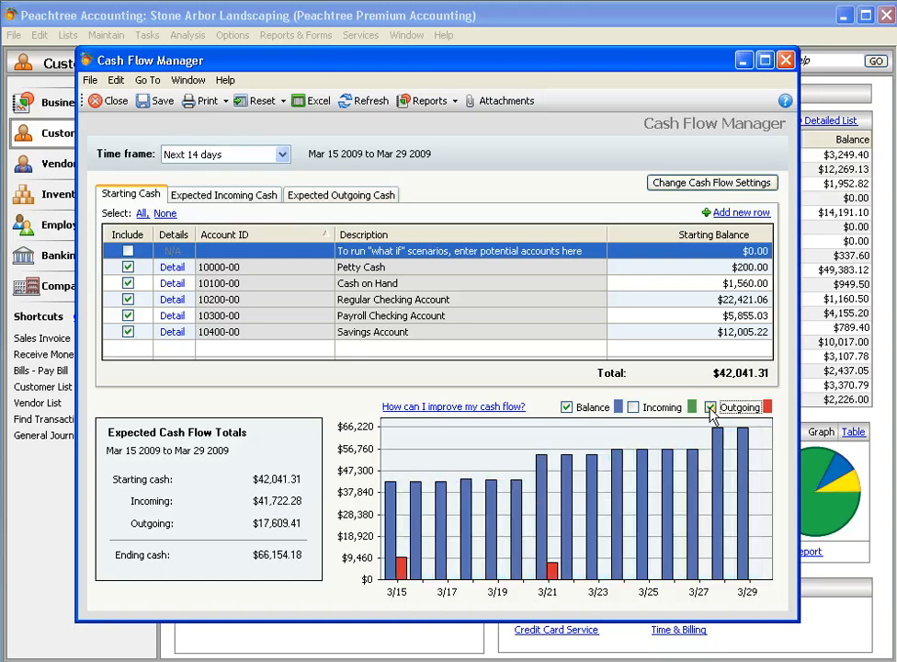
{"action": "left_click", "coordinate": [707, 407]}
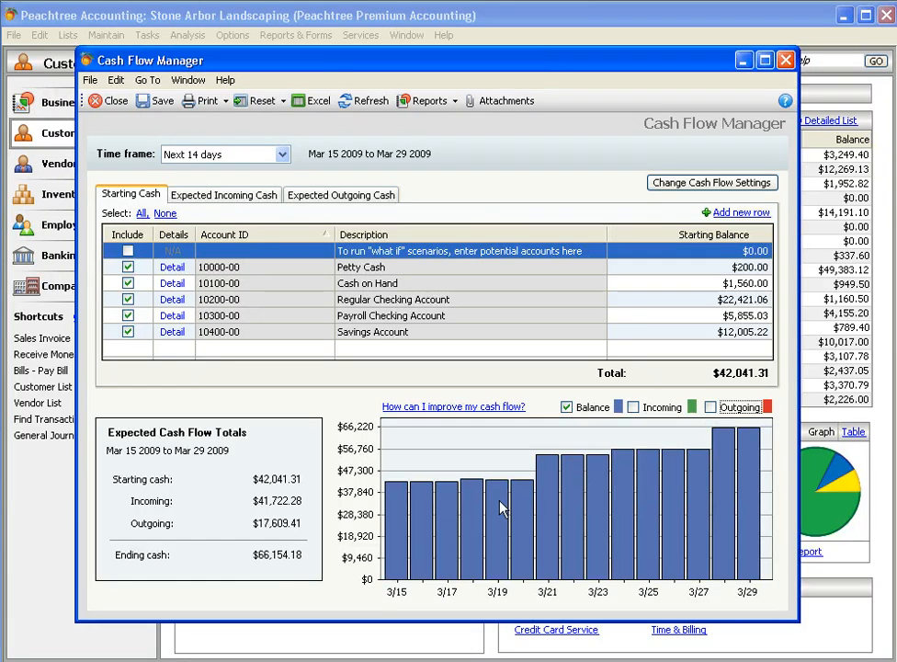
{"action": "mouse_move", "coordinate": [188, 567]}
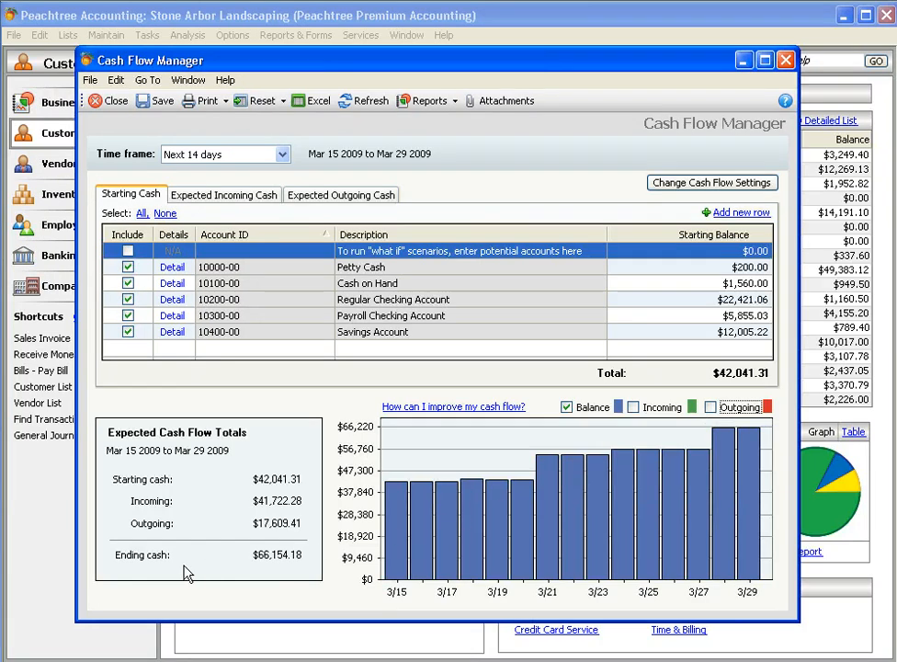